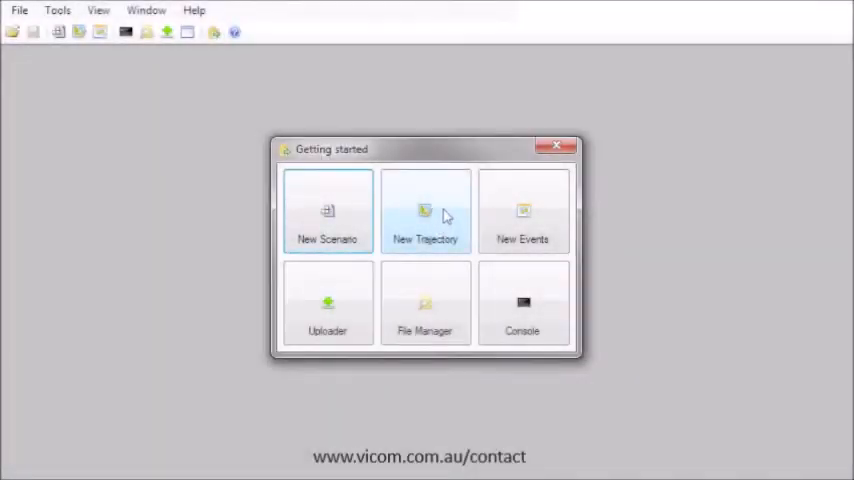
Start a new trajectory from the Getting started window
{"action": "left_click", "coordinate": [424, 212]}
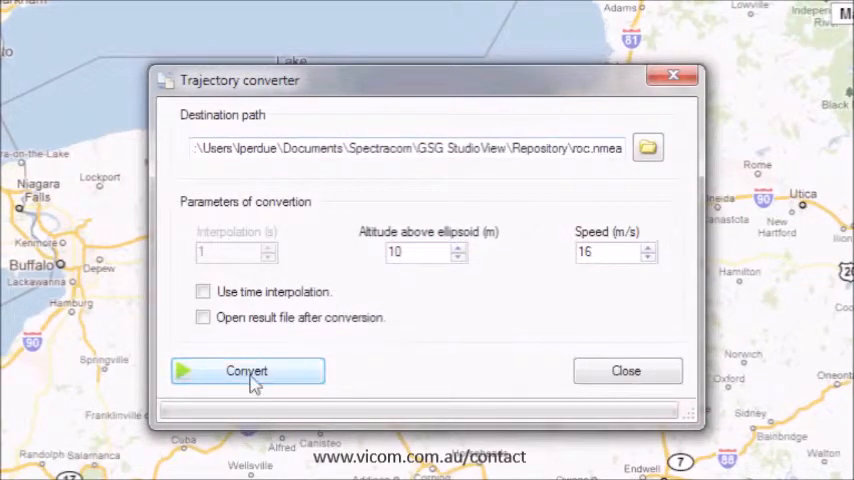
Convert the drawn route into roc.nmea and acknowledge the 'Conversion OK!' message
{"action": "left_click", "coordinate": [248, 372]}
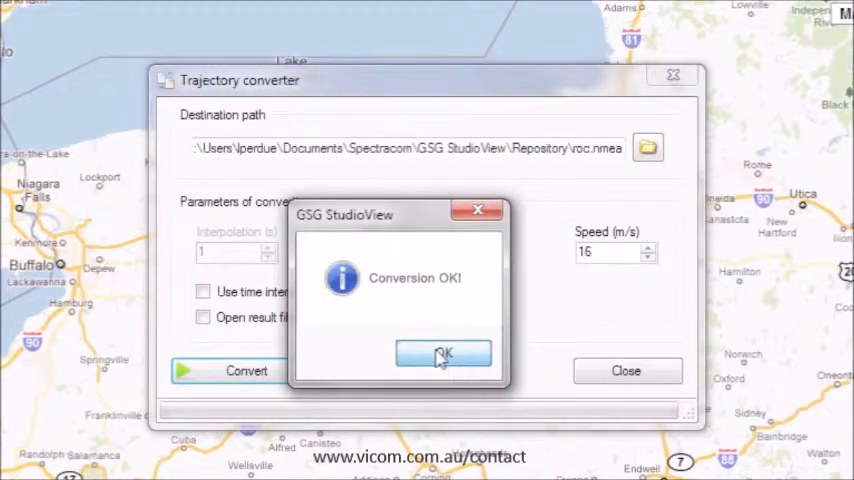
{"action": "left_click", "coordinate": [444, 354]}
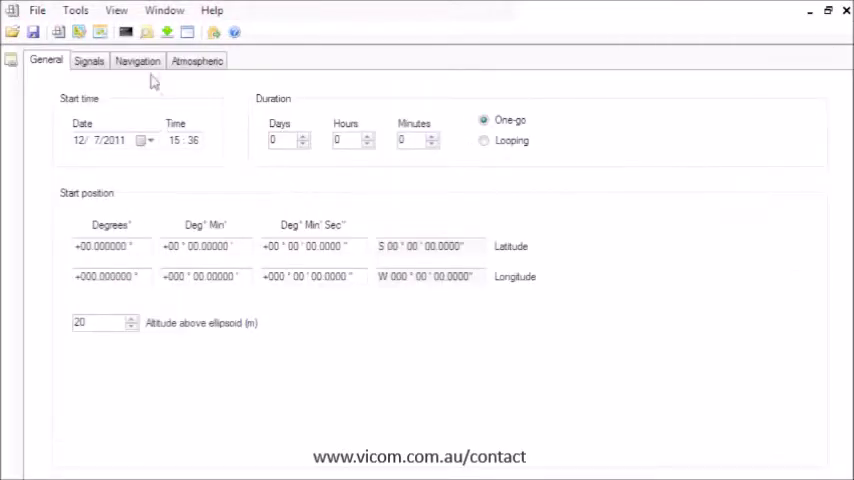
Choose roc.nmea as the navigation trajectory and use its coordinates as the start position
{"action": "left_click", "coordinate": [136, 60]}
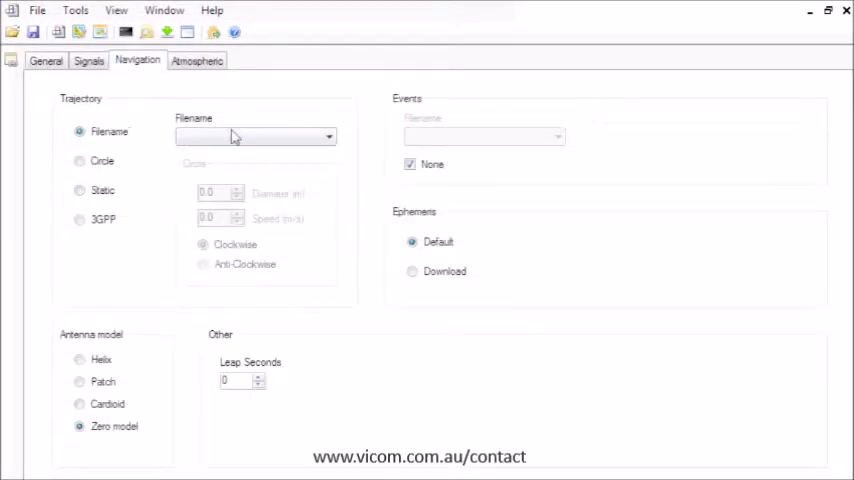
{"action": "left_click", "coordinate": [328, 136]}
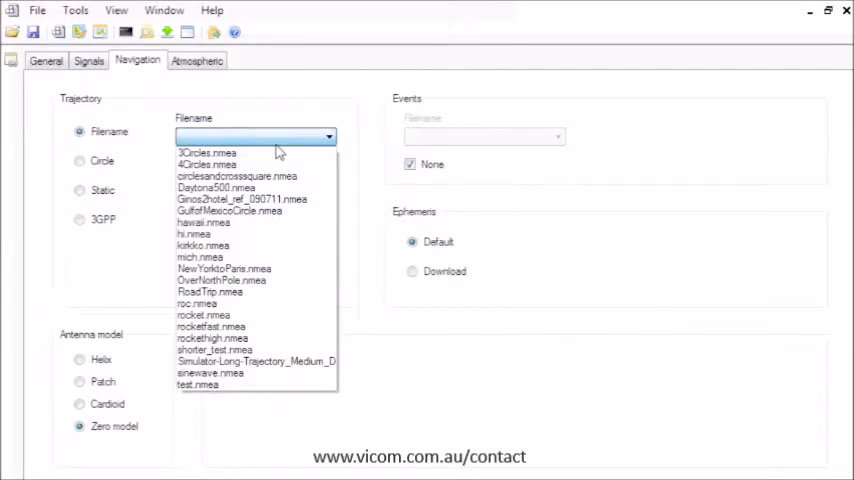
{"action": "left_click", "coordinate": [196, 304]}
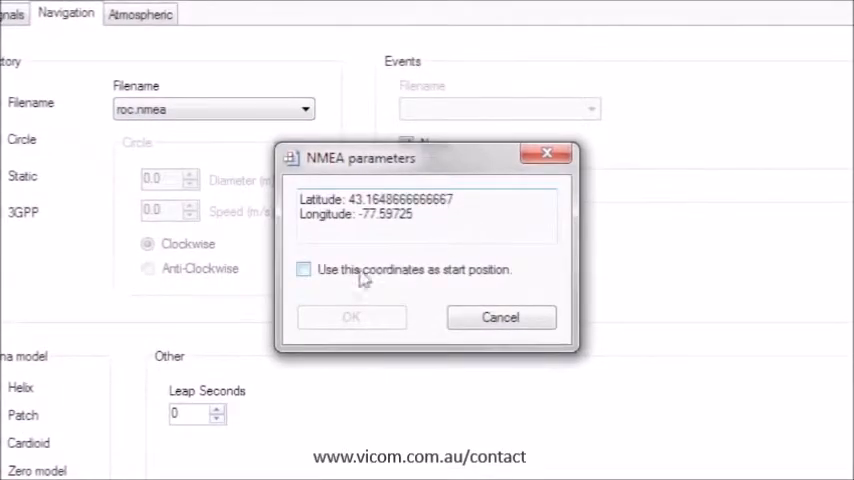
{"action": "left_click", "coordinate": [304, 270]}
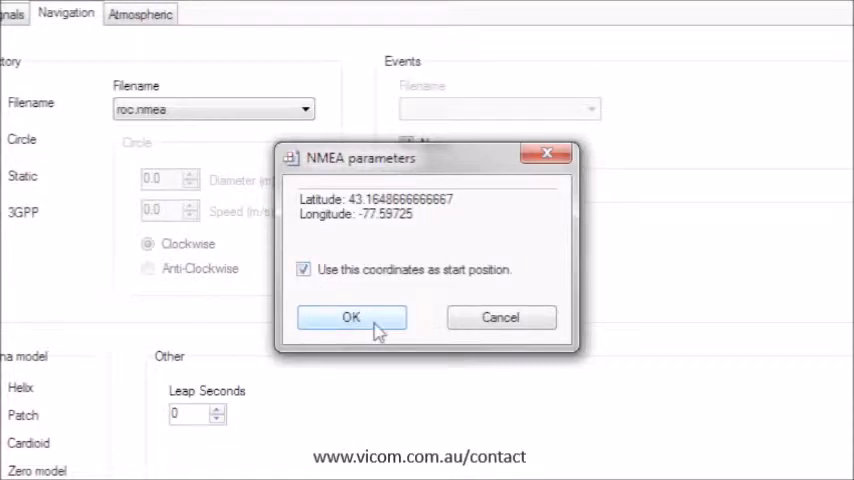
{"action": "left_click", "coordinate": [352, 316]}
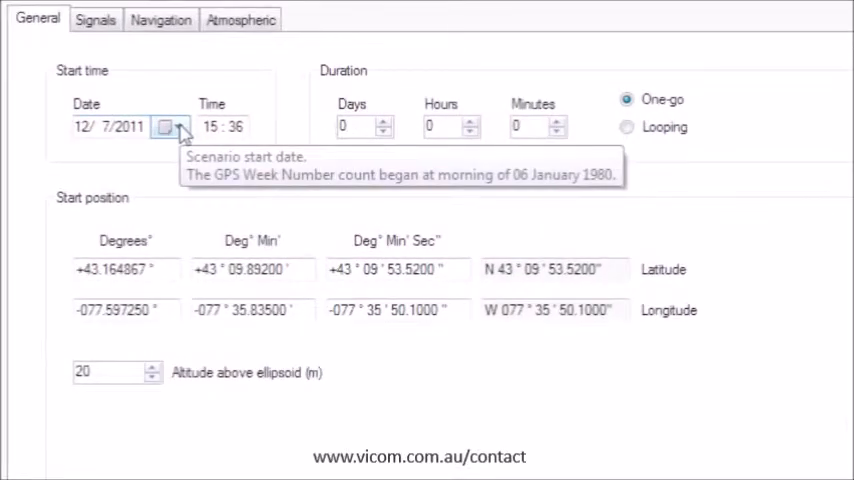
Set the start date to 16 March 2012 at 10:23 with a 31-day duration
{"action": "left_click", "coordinate": [164, 126]}
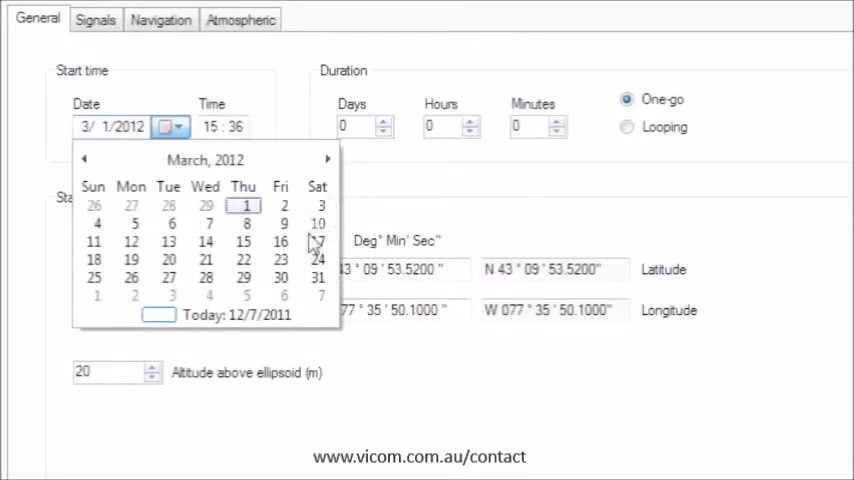
{"action": "left_click", "coordinate": [280, 240]}
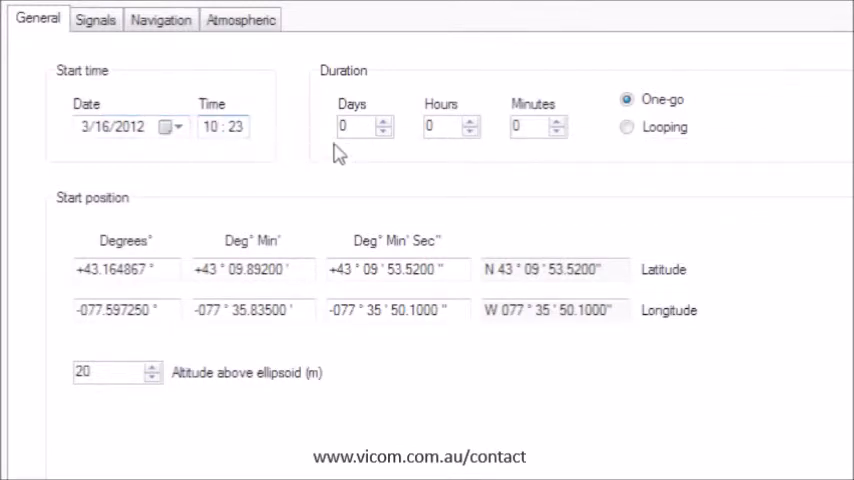
{"action": "type", "text": "31"}
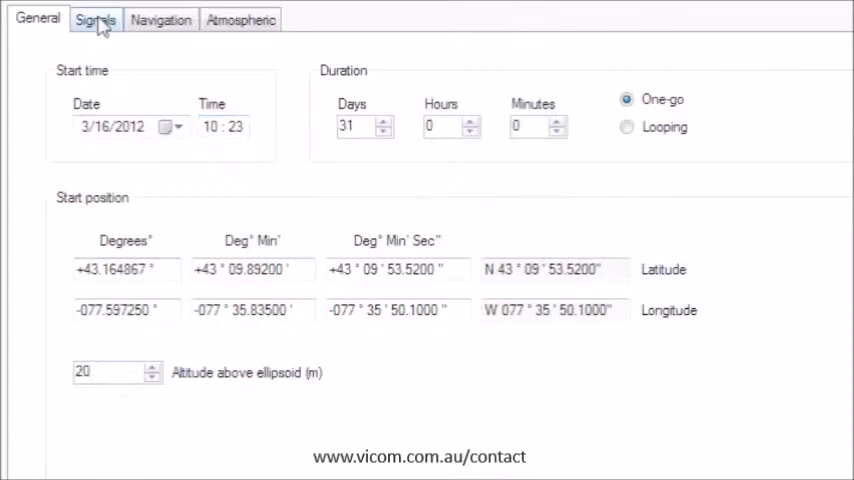
{"action": "left_click", "coordinate": [96, 20]}
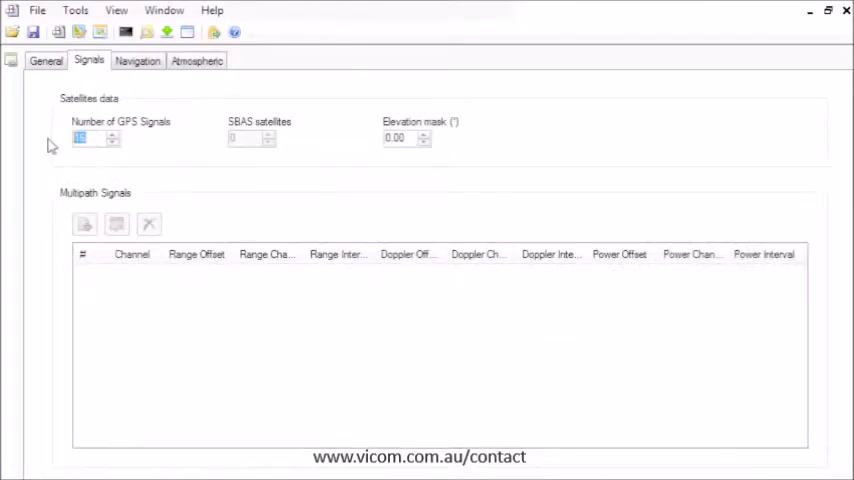
Enter 14 GPS signals, 1 SBAS satellite and a 10° elevation mask, then begin a multipath entry
{"action": "type", "text": "14"}
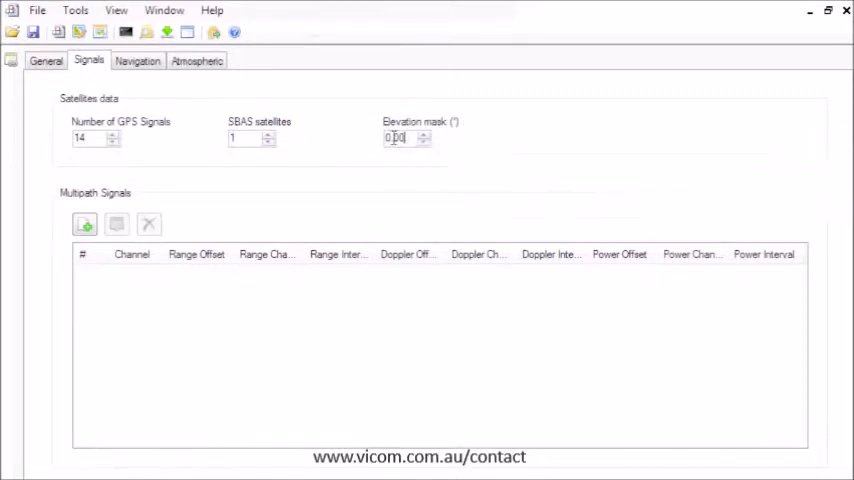
{"action": "type", "text": "10"}
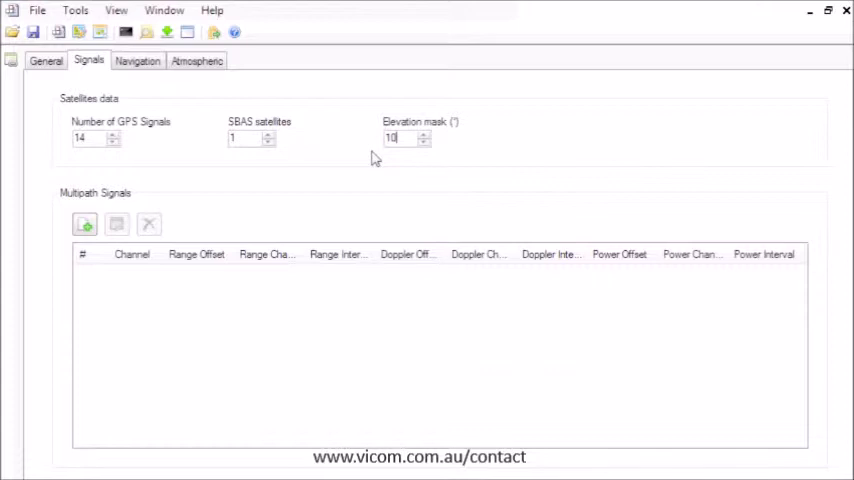
{"action": "mouse_move", "coordinate": [170, 280]}
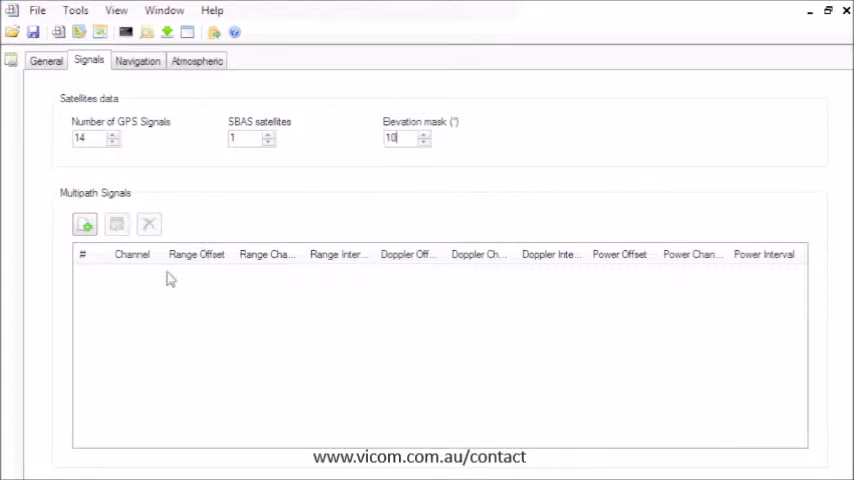
{"action": "left_click", "coordinate": [84, 224]}
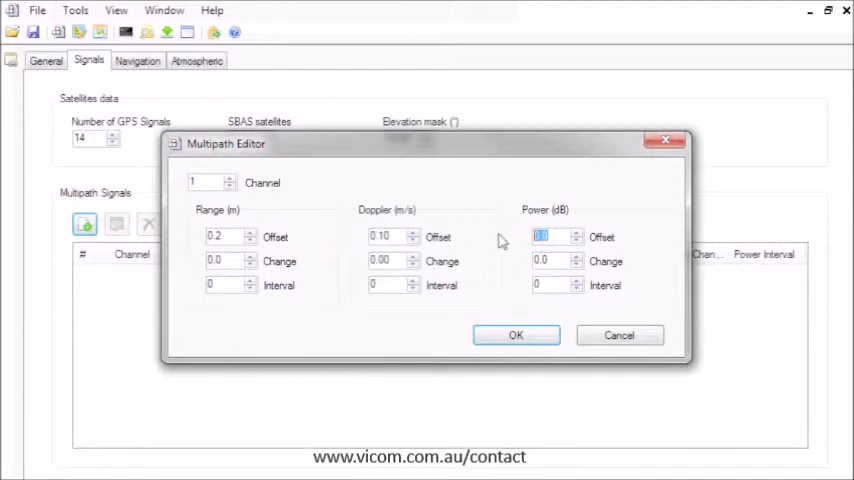
Define the channel 1 multipath with 0.2 m range, 0.1 m/s Doppler and -0.5 power offsets
{"action": "type", "text": "-1"}
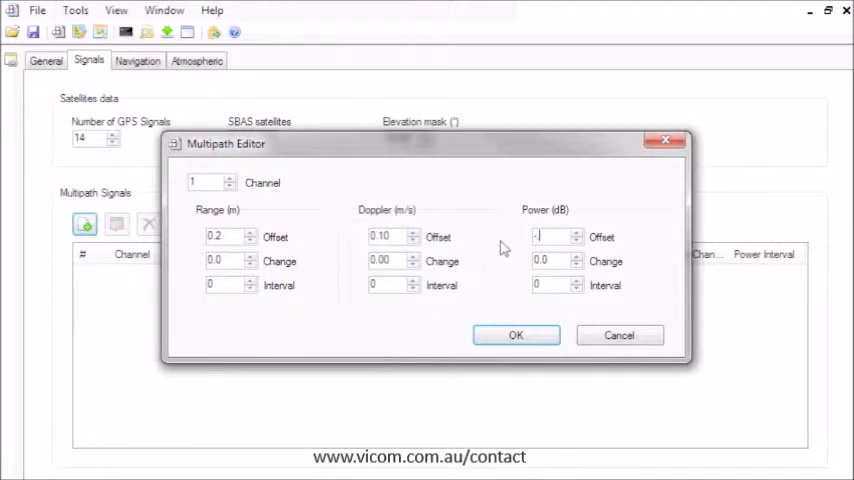
{"action": "left_click", "coordinate": [516, 336]}
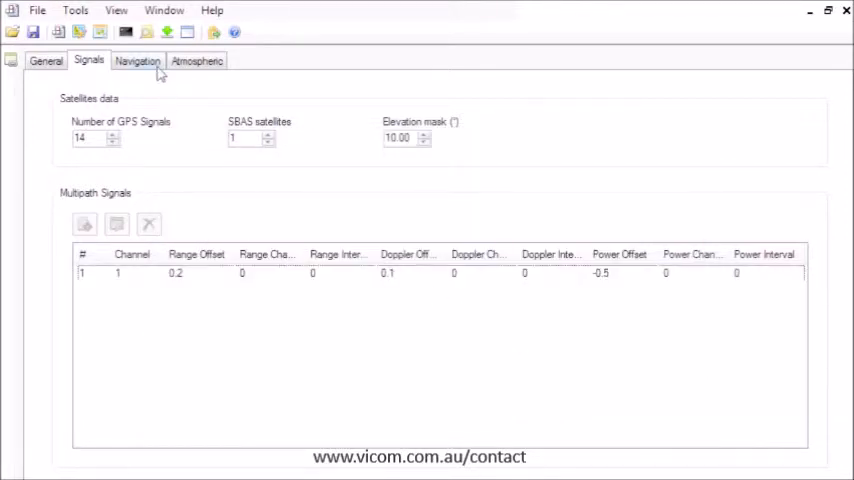
{"action": "left_click", "coordinate": [138, 60]}
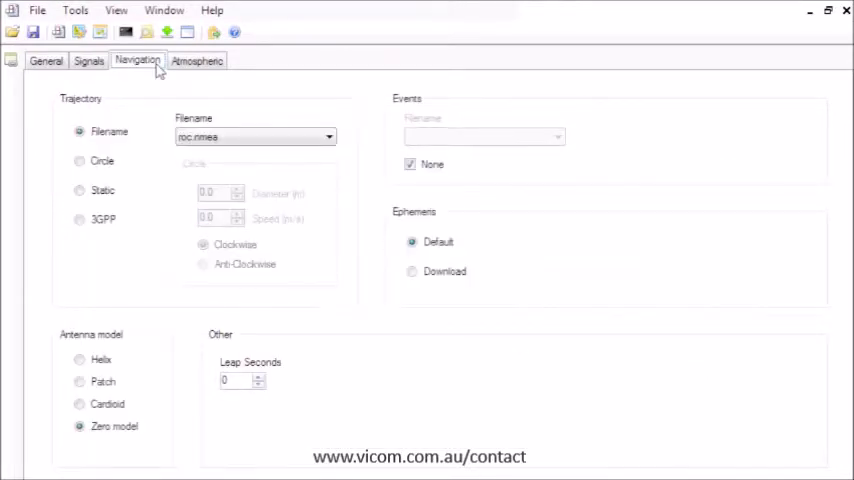
{"action": "mouse_move", "coordinate": [144, 184]}
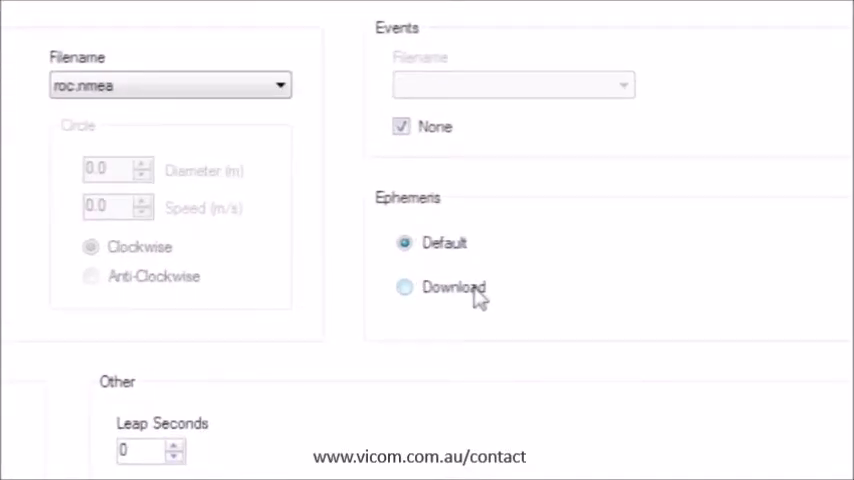
Review the navigation fields down to Leap Seconds and move to the atmospheric model settings
{"action": "scroll", "scroll_direction": "down", "scroll_amount": 3}
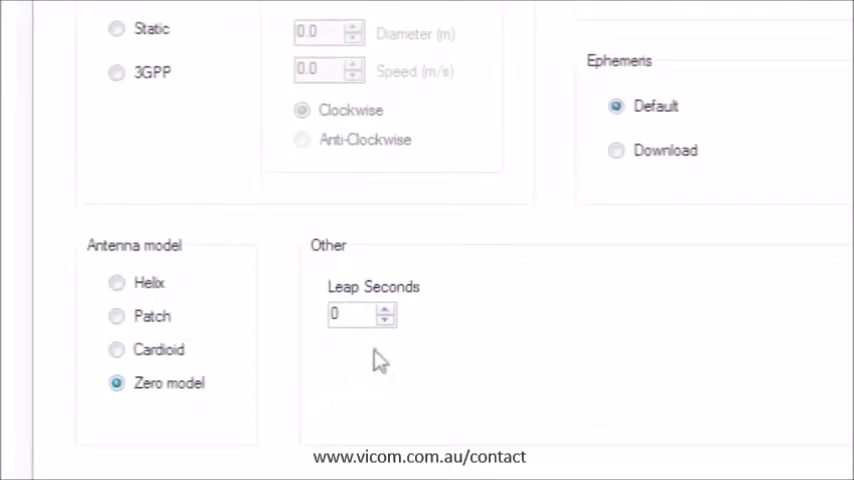
{"action": "mouse_move", "coordinate": [360, 316]}
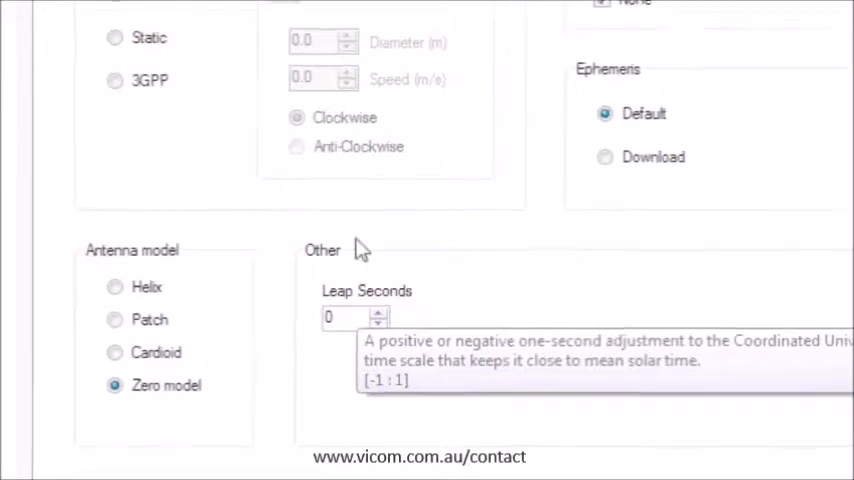
{"action": "left_click", "coordinate": [196, 60]}
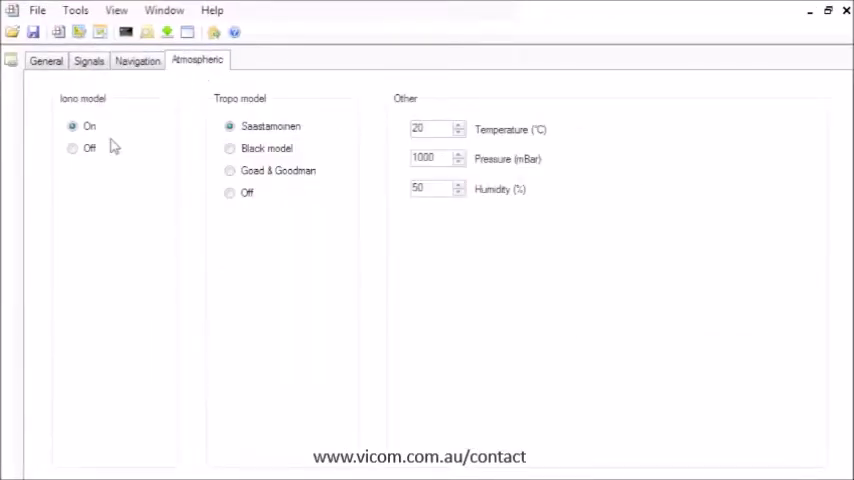
{"action": "mouse_move", "coordinate": [110, 112]}
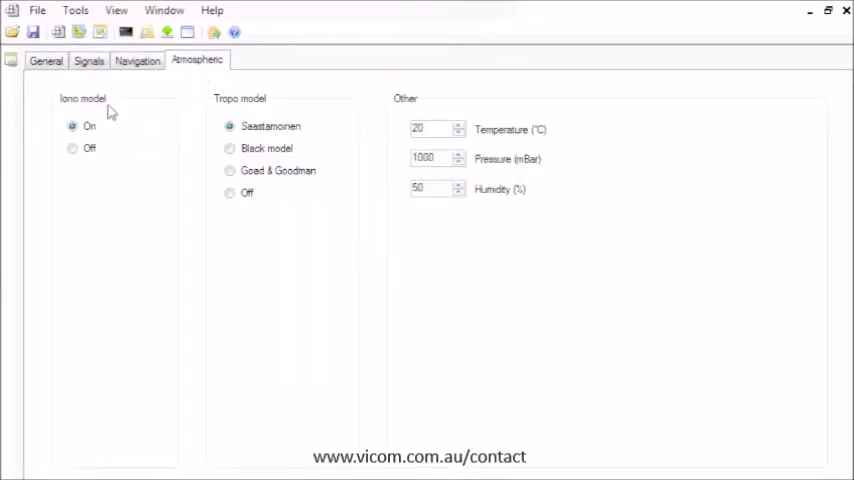
{"action": "mouse_move", "coordinate": [278, 108]}
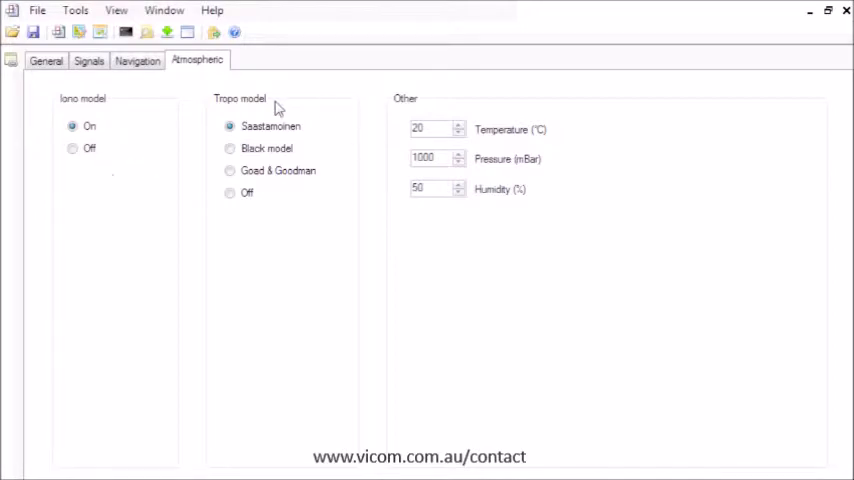
{"action": "mouse_move", "coordinate": [312, 156]}
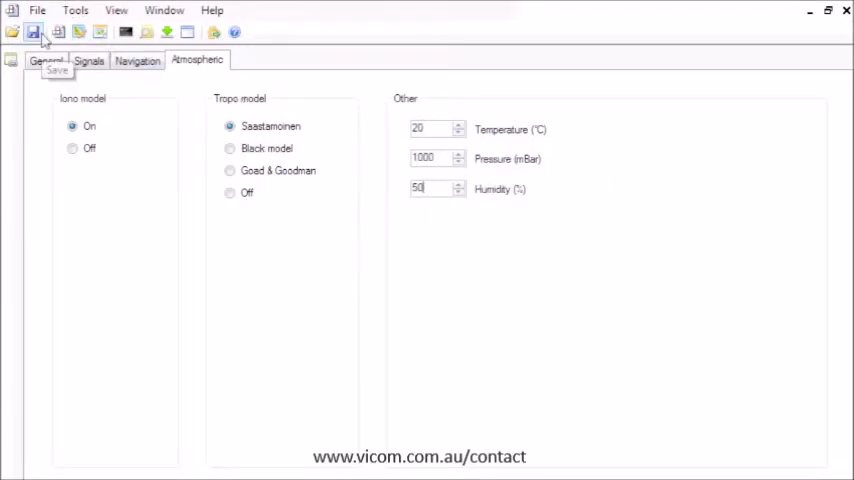
{"action": "left_click", "coordinate": [34, 32]}
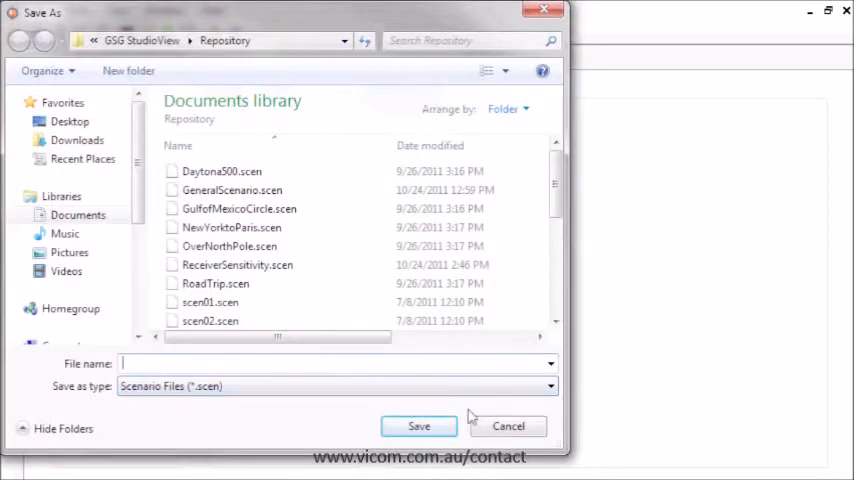
Name the scenario trainingscen in the Save As dialog
{"action": "type", "text": "train"}
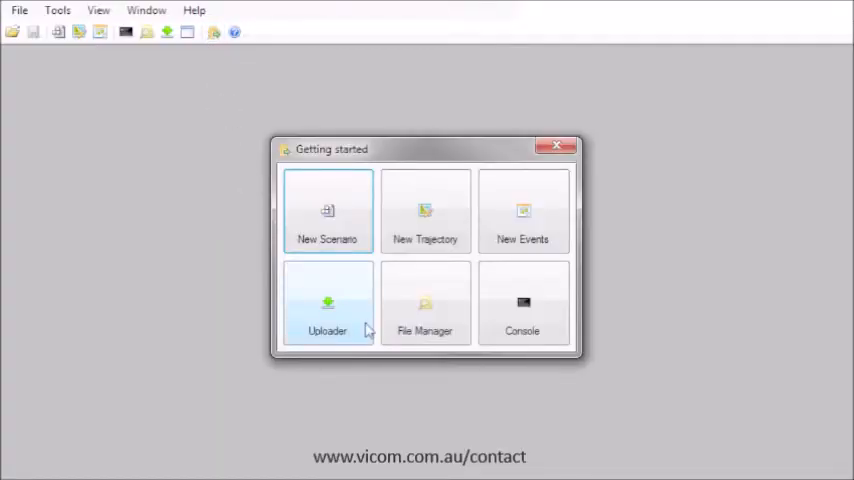
Choose trainingscen.scen in the Uploader as the file to upload
{"action": "left_click", "coordinate": [328, 304]}
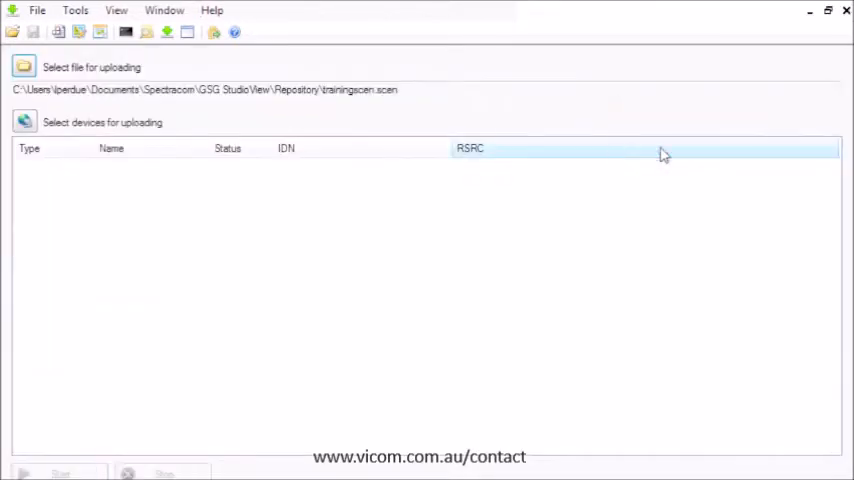
{"action": "left_click", "coordinate": [24, 66]}
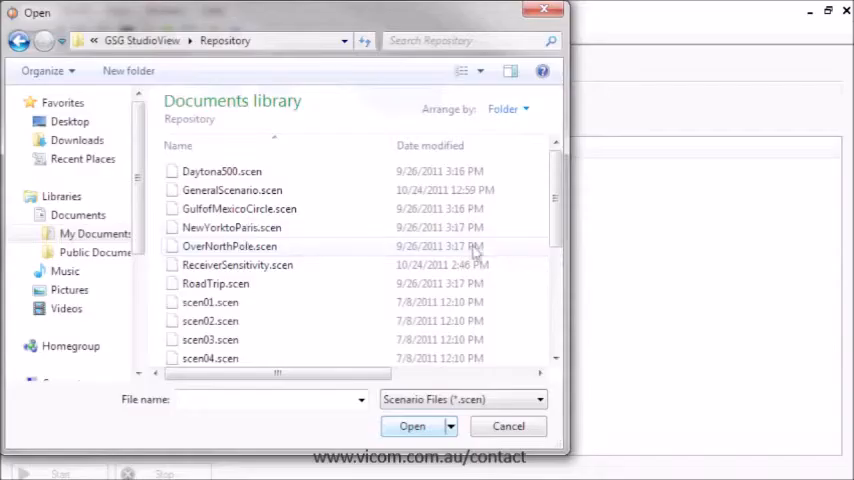
{"action": "scroll", "scroll_direction": "down", "scroll_amount": 3}
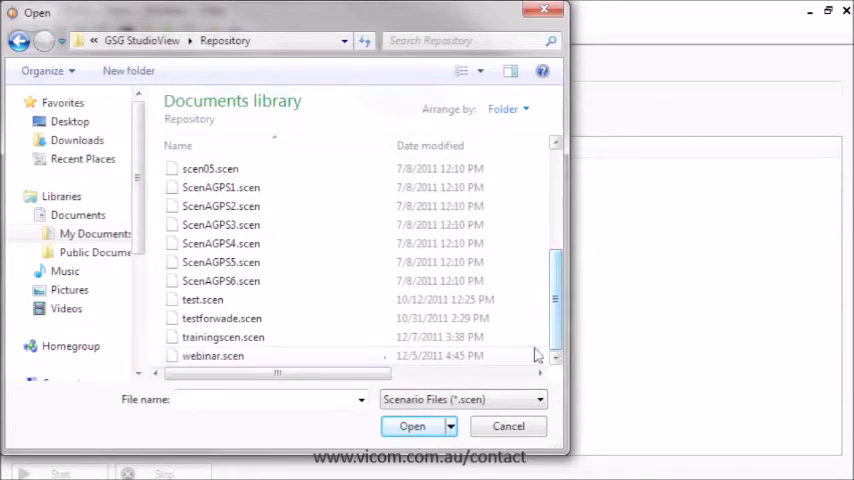
{"action": "left_click", "coordinate": [412, 426]}
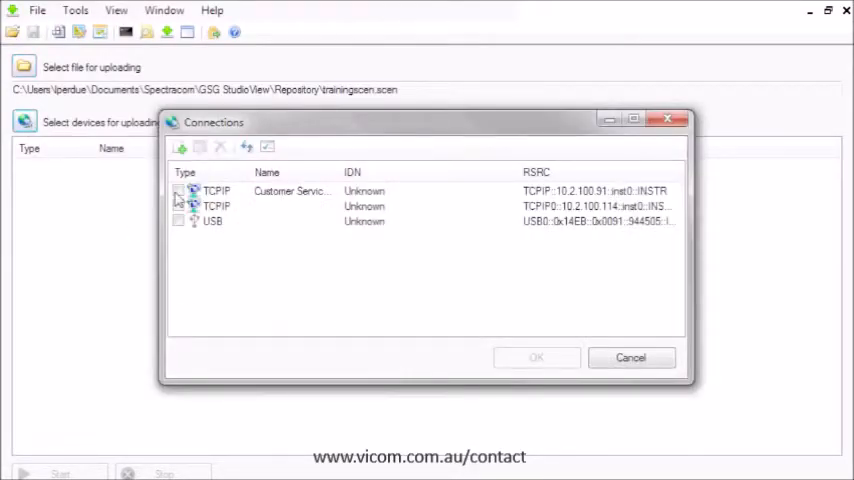
Upload trainingscen.scen to the first TCPIP simulator and acknowledge the Upload completed message
{"action": "left_click", "coordinate": [178, 192]}
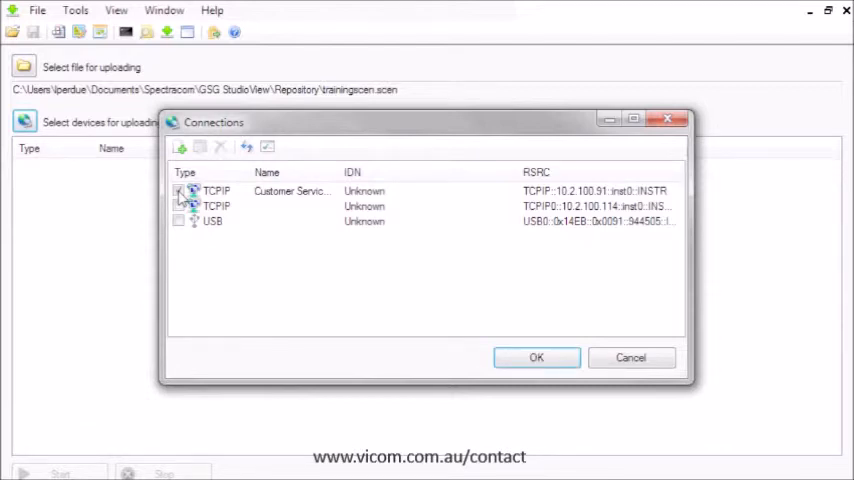
{"action": "left_click", "coordinate": [536, 358]}
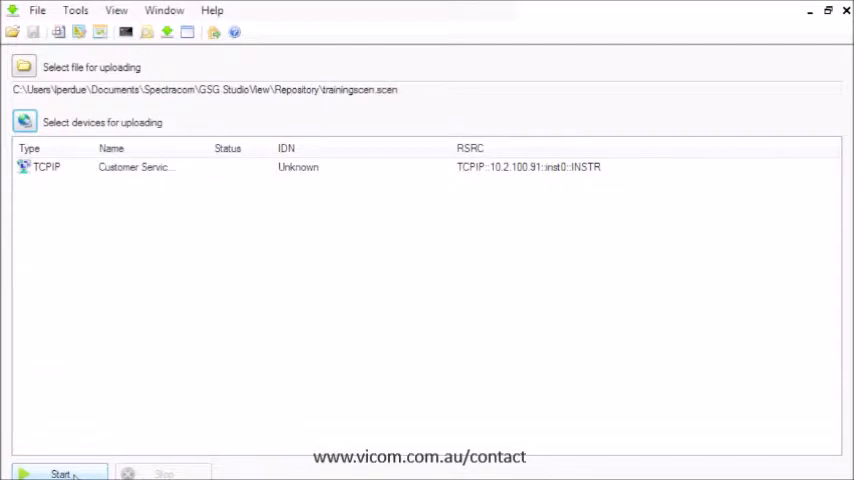
{"action": "left_click", "coordinate": [58, 472]}
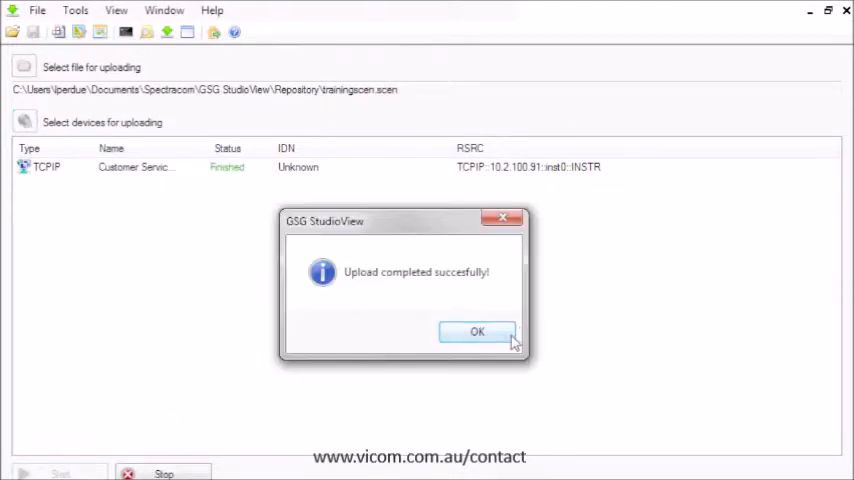
{"action": "left_click", "coordinate": [476, 332]}
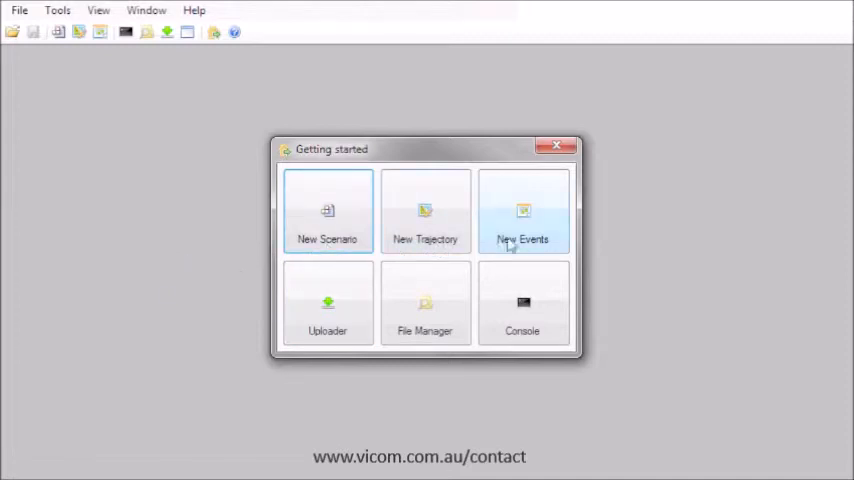
Add a channel 1 event at time 2 s setting absolute power to -110 dBm
{"action": "left_click", "coordinate": [522, 212]}
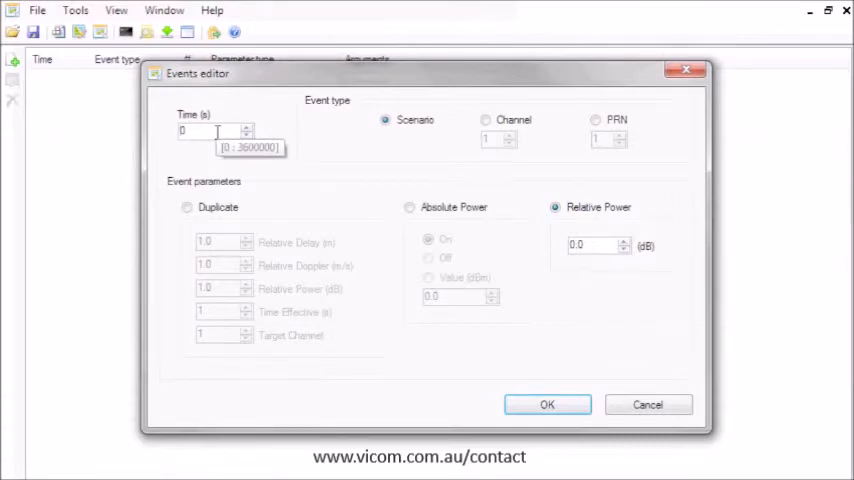
{"action": "type", "text": "2"}
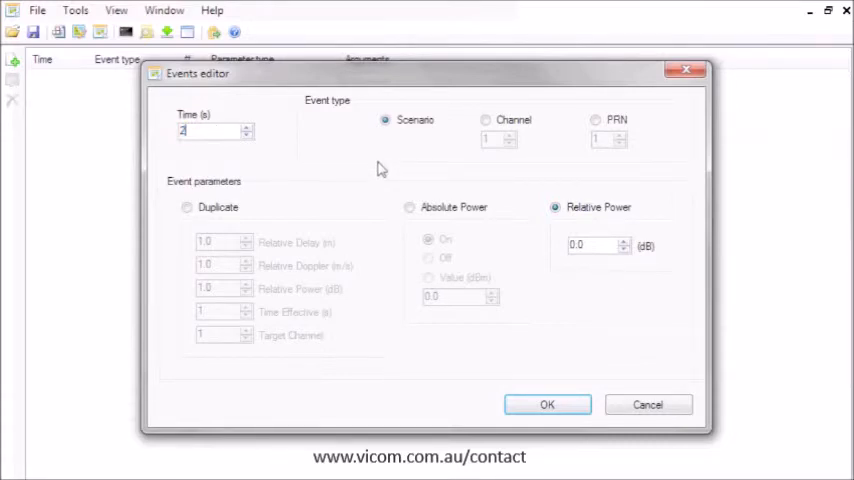
{"action": "left_click", "coordinate": [486, 120]}
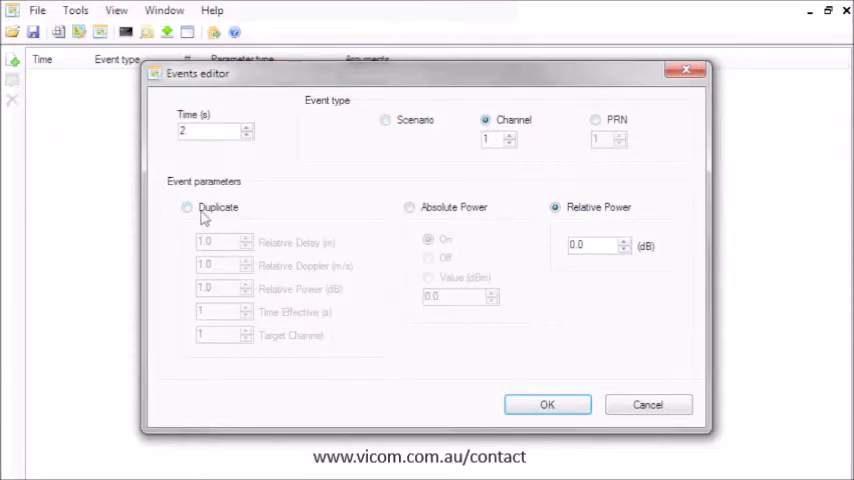
{"action": "left_click", "coordinate": [408, 208]}
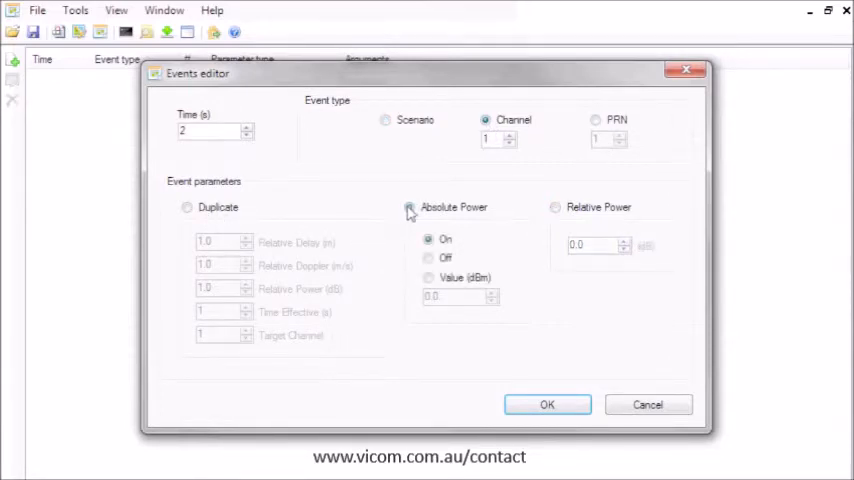
{"action": "left_click", "coordinate": [408, 208]}
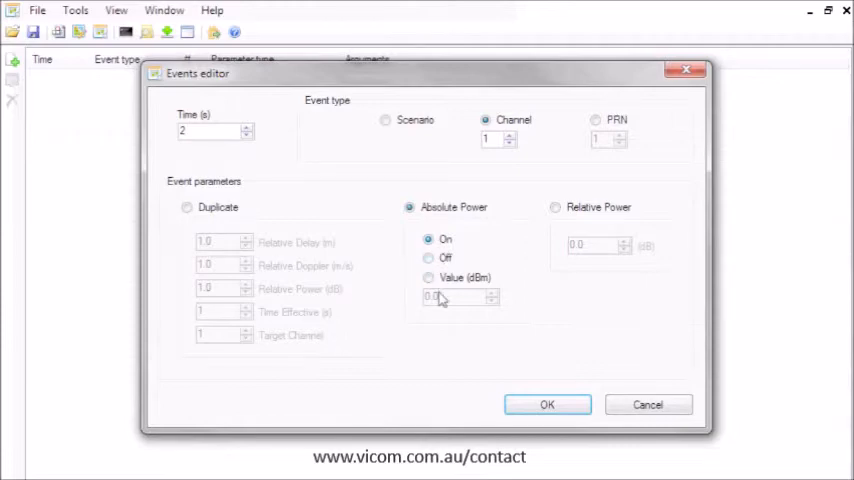
{"action": "left_click", "coordinate": [428, 276]}
{"action": "type", "text": "-11"}
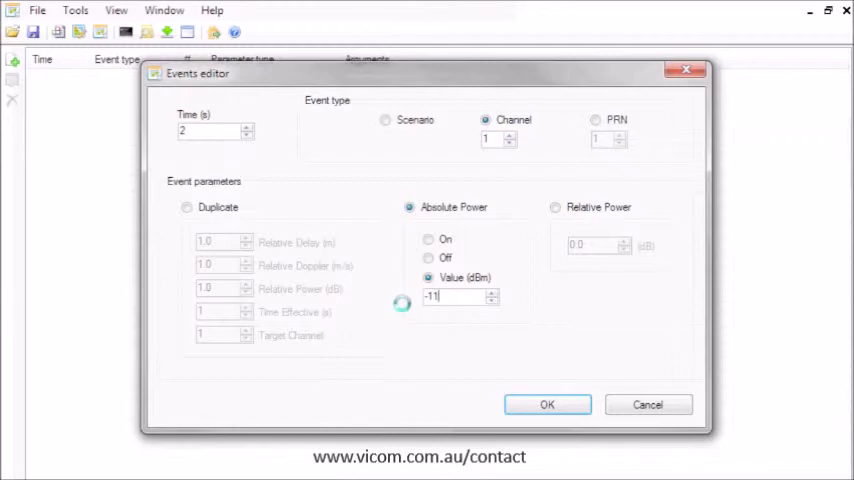
{"action": "left_click", "coordinate": [548, 404]}
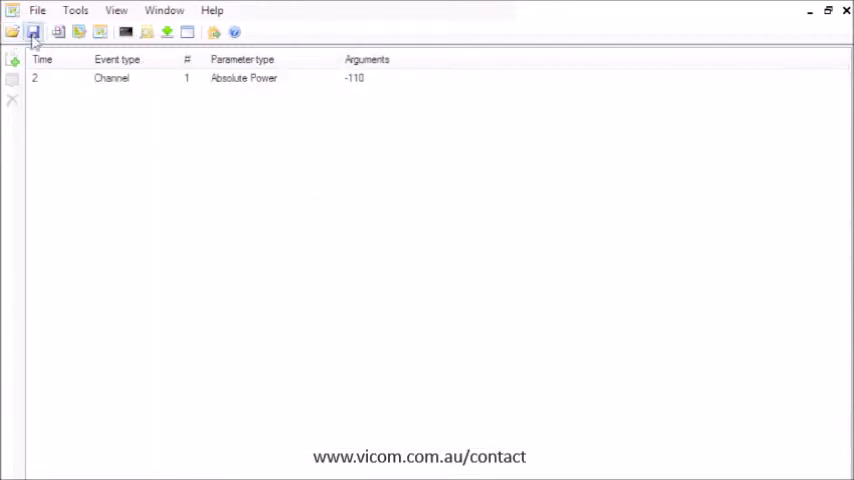
Save the event list to the Repository as an event file named test
{"action": "left_click", "coordinate": [32, 32]}
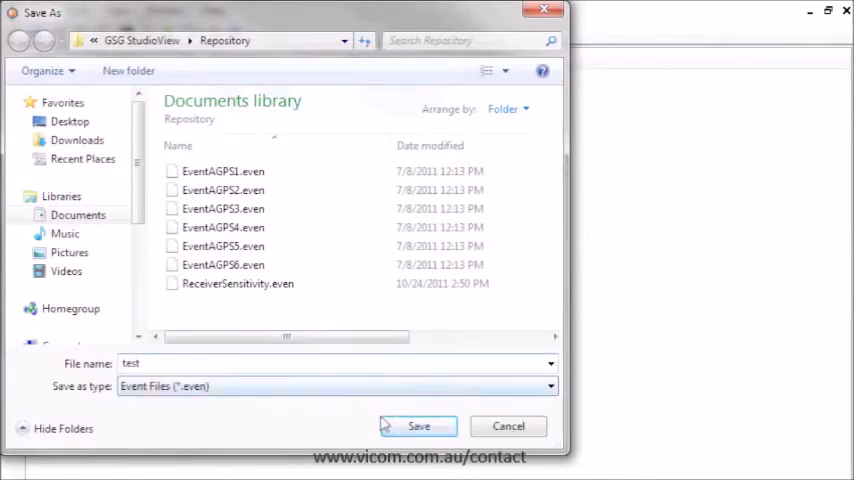
{"action": "left_click", "coordinate": [416, 426]}
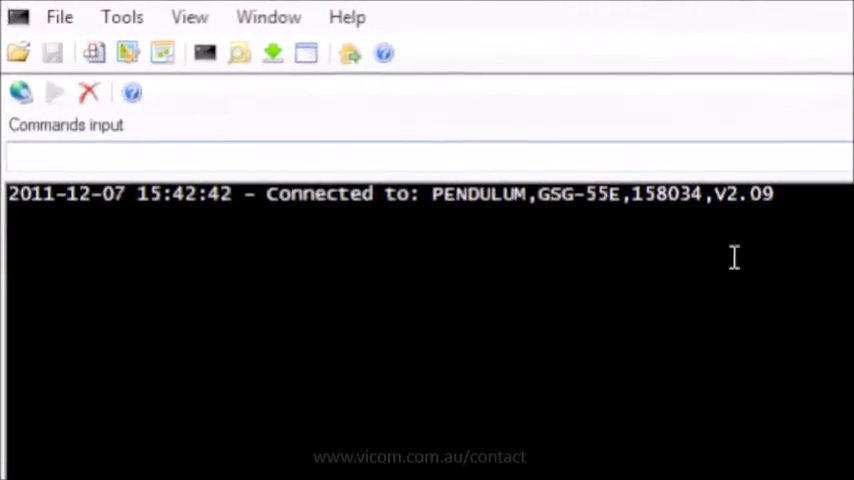
Send the q *IDN? query, receiving PENDULUM,GSG-55E,158034,V2.09
{"action": "type", "text": "q *"}
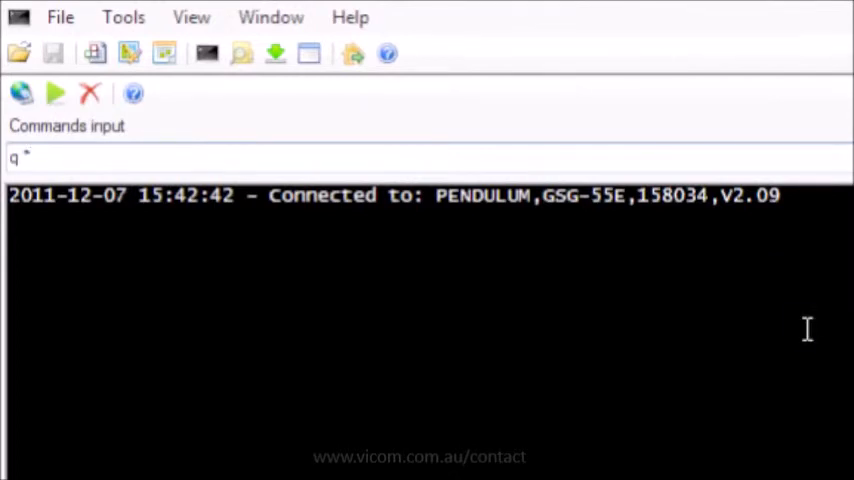
{"action": "type", "text": "IDN?"}
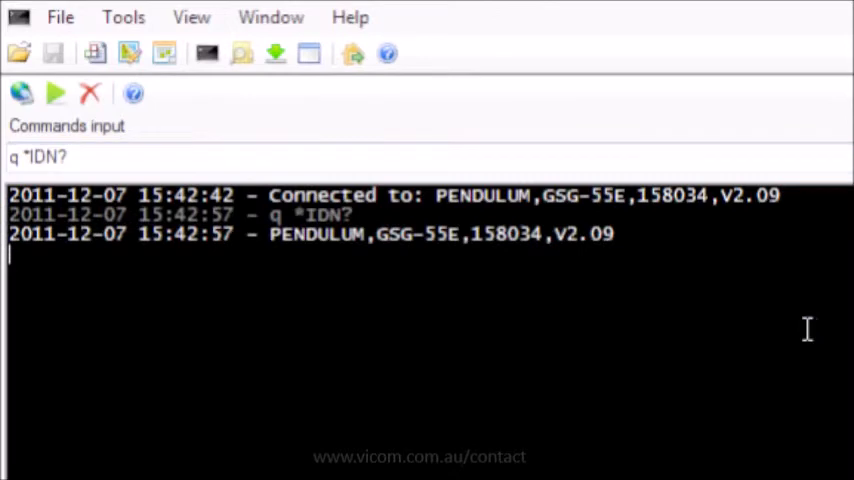
{"action": "mouse_move", "coordinate": [372, 214]}
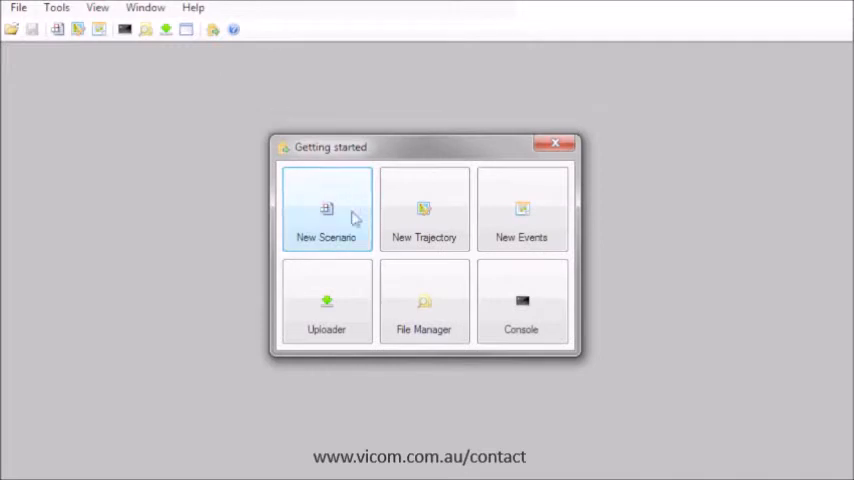
Browse into the simulator's trajectories folder in File Manager beside the Repository files
{"action": "left_click", "coordinate": [424, 302]}
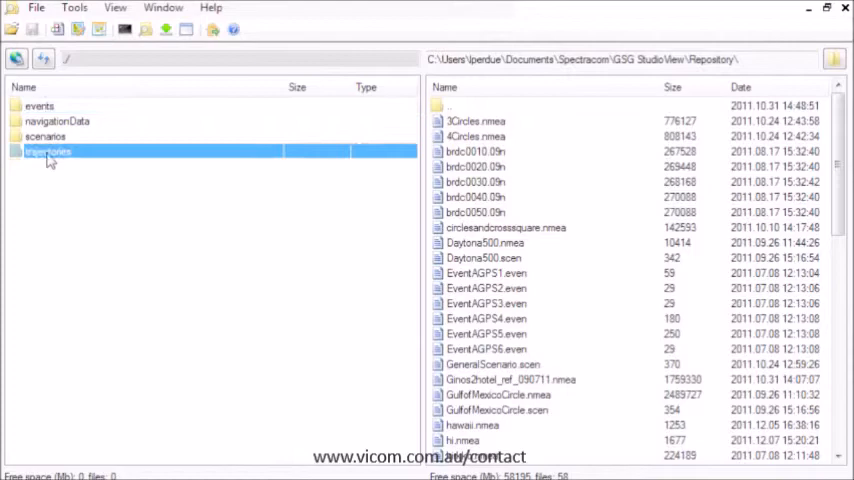
{"action": "double_click", "coordinate": [48, 152]}
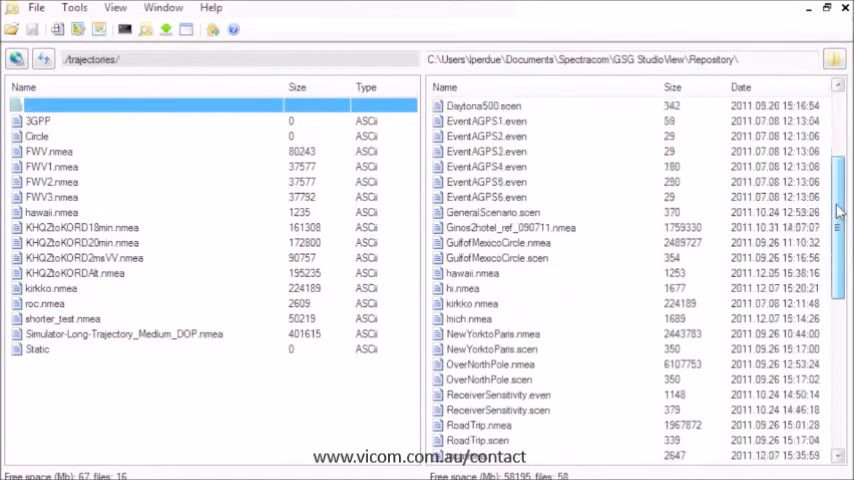
{"action": "scroll", "scroll_direction": "down", "scroll_amount": 3}
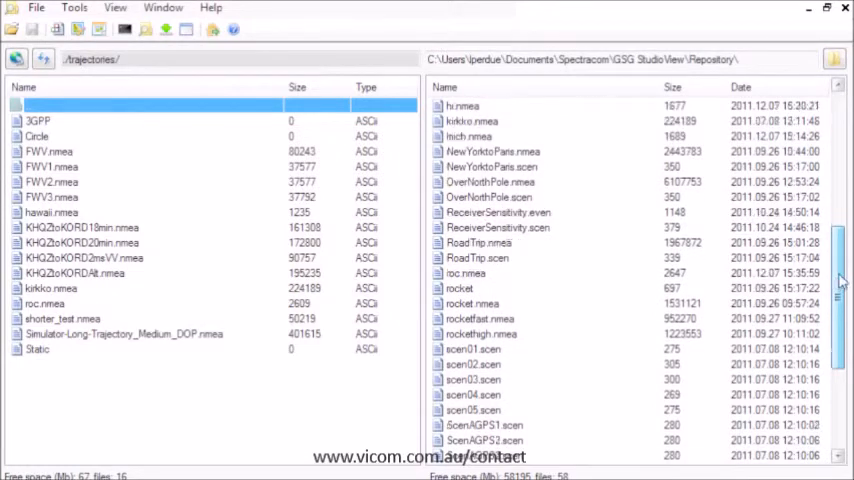
{"action": "scroll", "scroll_direction": "down", "scroll_amount": 3}
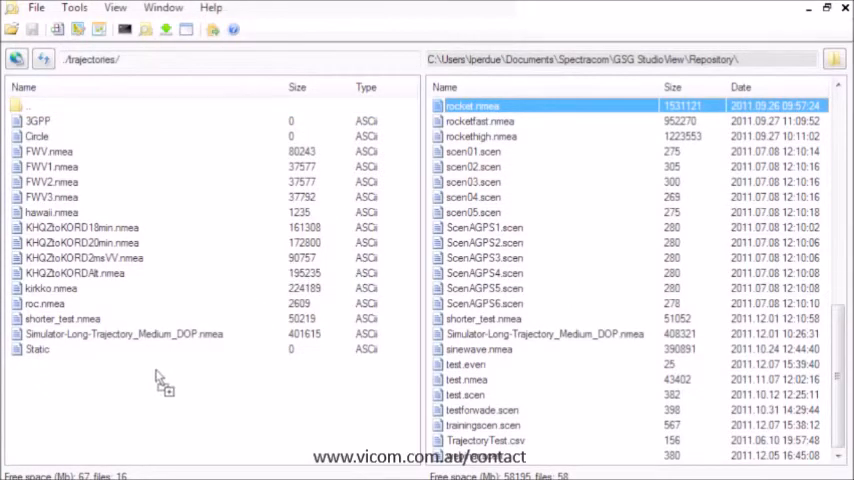
{"action": "mouse_move", "coordinate": [404, 450]}
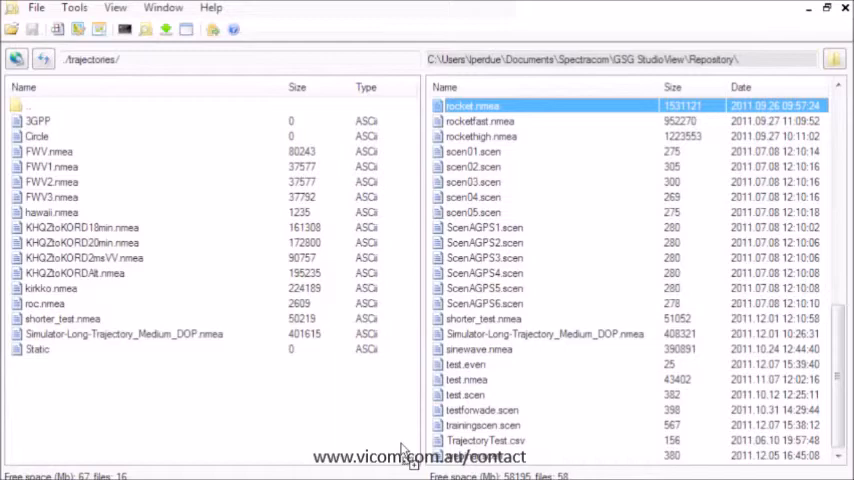